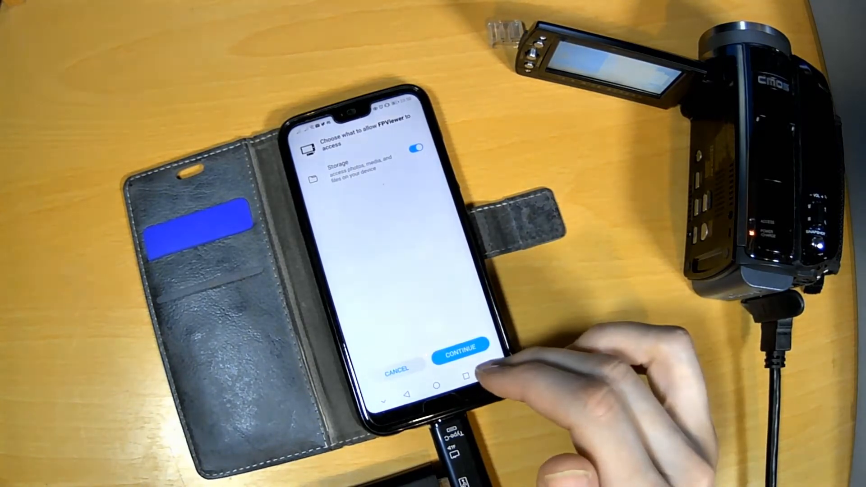
- Grant FPViewer access to photos, media and files, then dismiss the older-Android warning
click(459, 356)
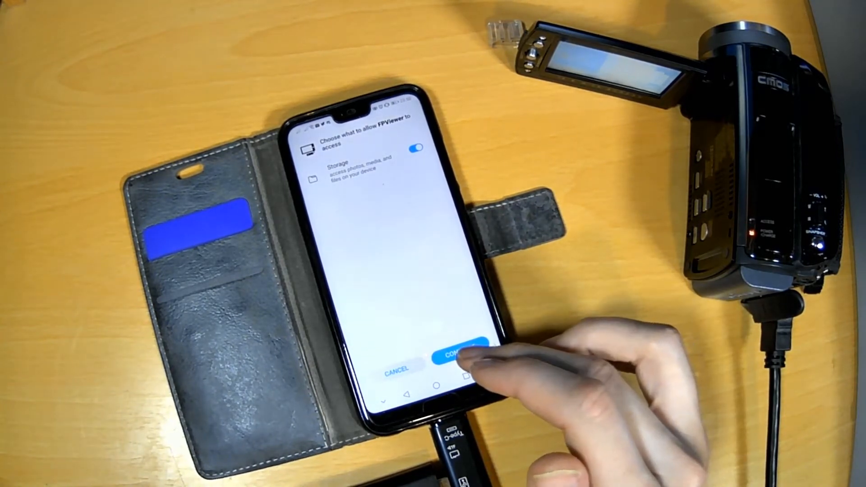
click(456, 358)
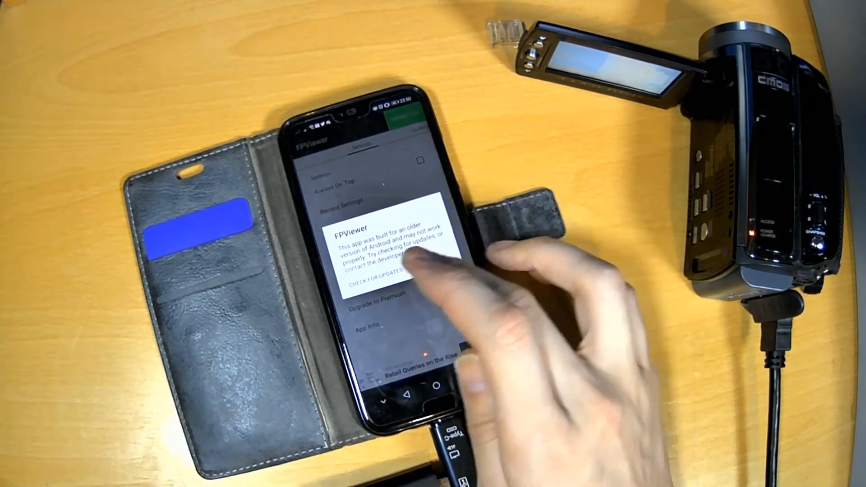
click(376, 284)
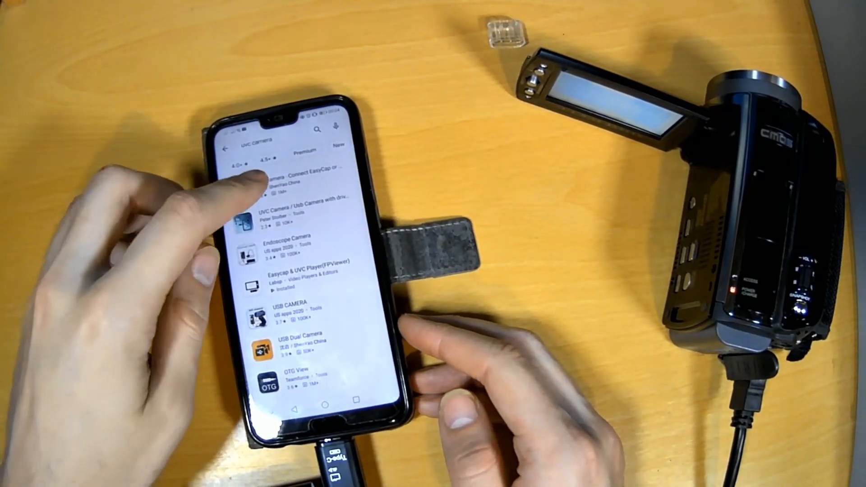
- Choose the top 'uvc camera' result, the USB CAMERA app, to install it
click(295, 175)
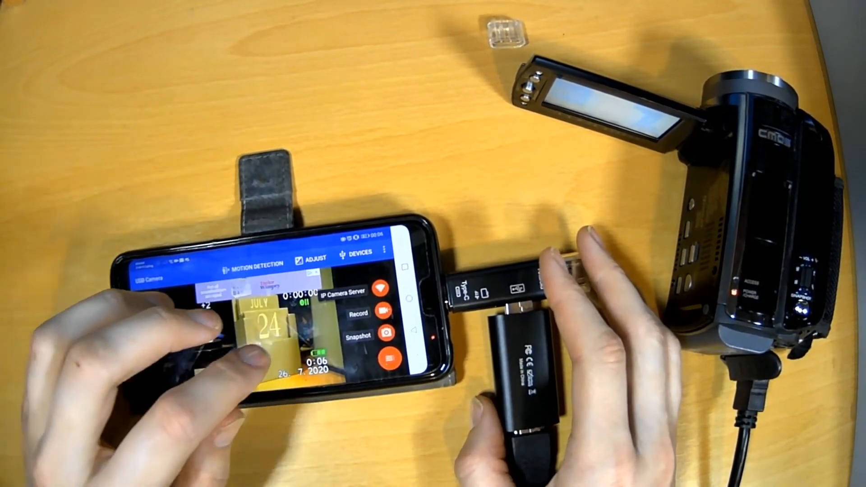
- Bring up the camcorder's live feed in USB Camera and view its overflow-menu options
click(402, 266)
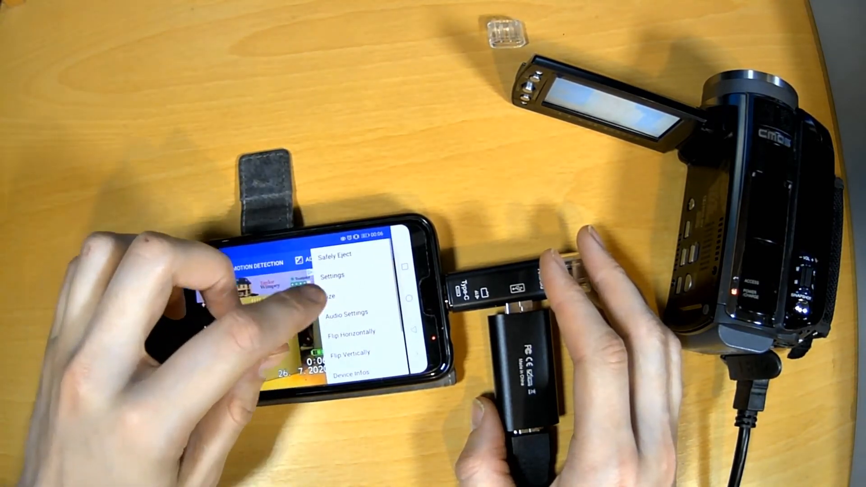
click(318, 297)
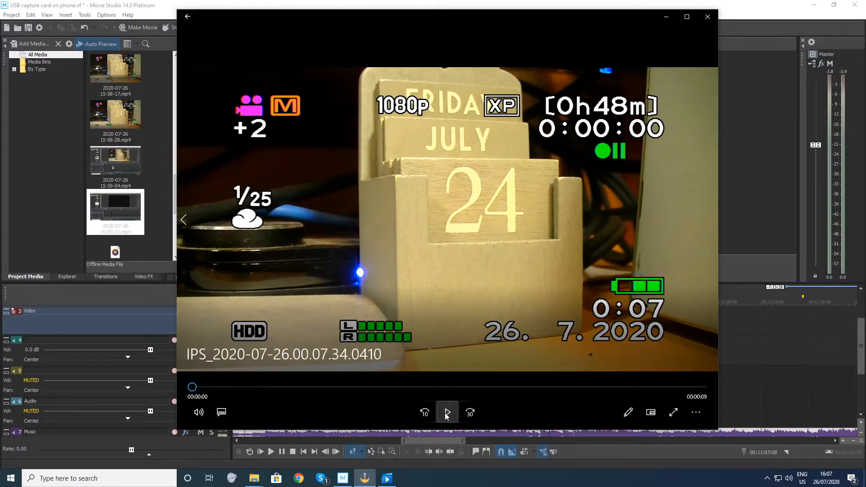
click(447, 412)
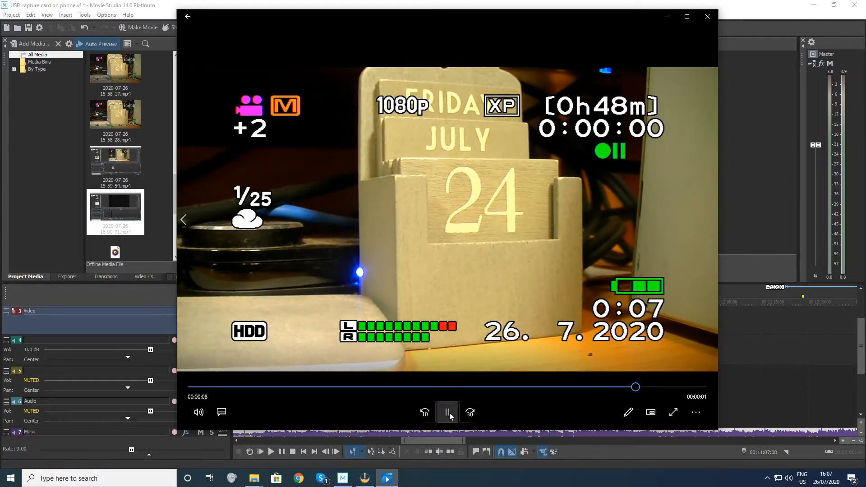
click(469, 411)
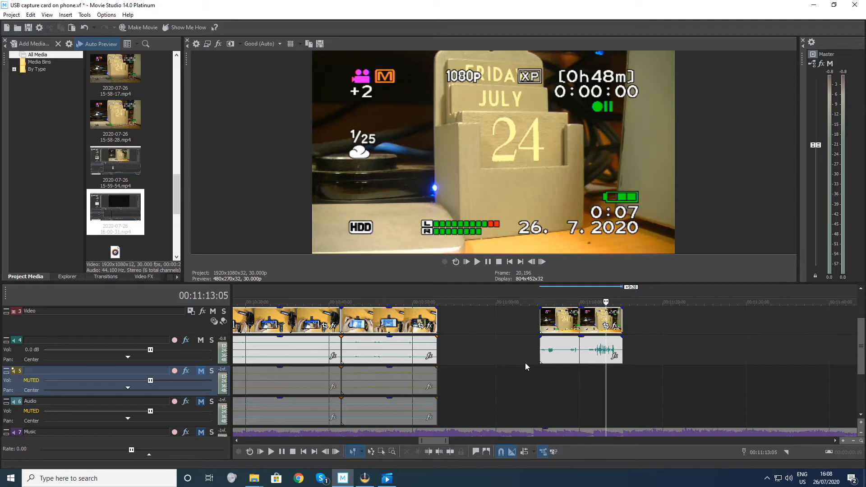
mouse_move(491, 373)
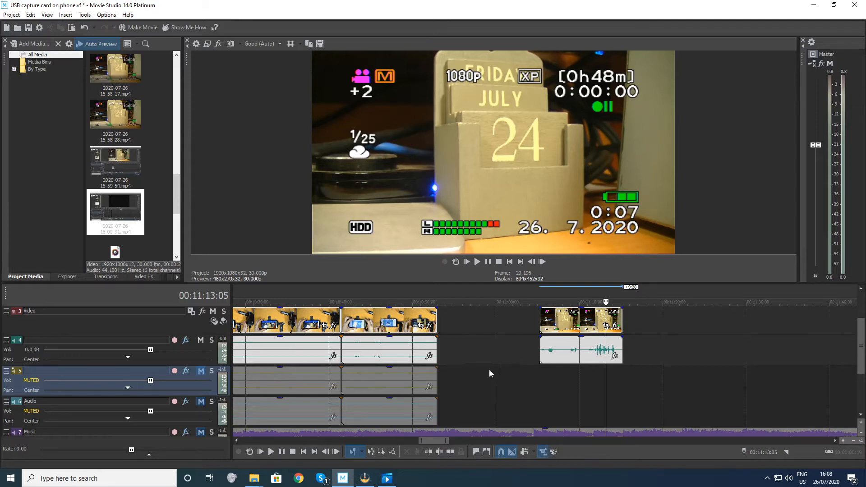
mouse_move(487, 367)
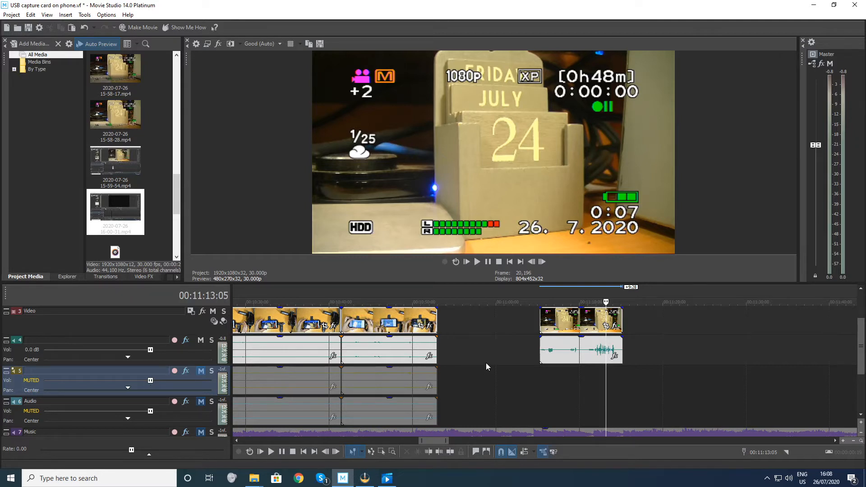
mouse_move(479, 366)
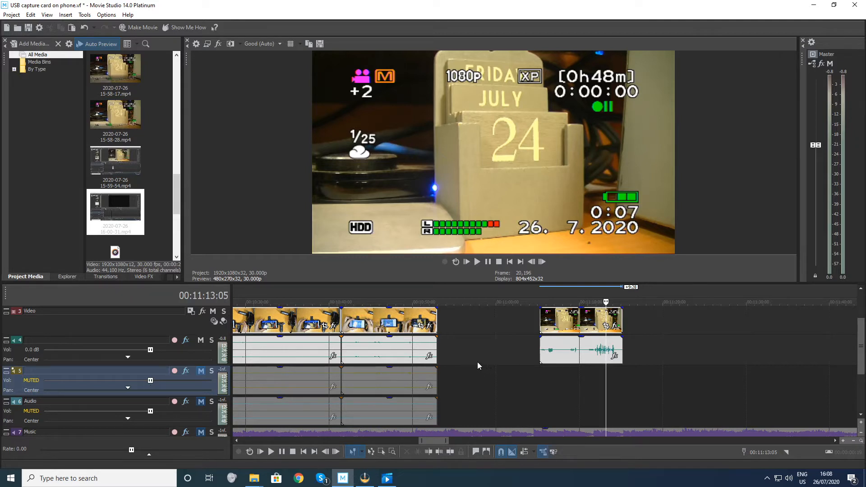
mouse_move(486, 354)
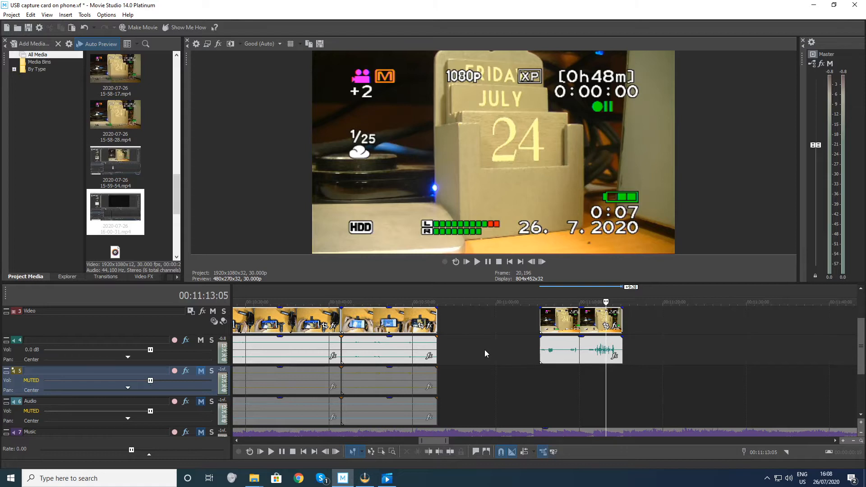
mouse_move(501, 361)
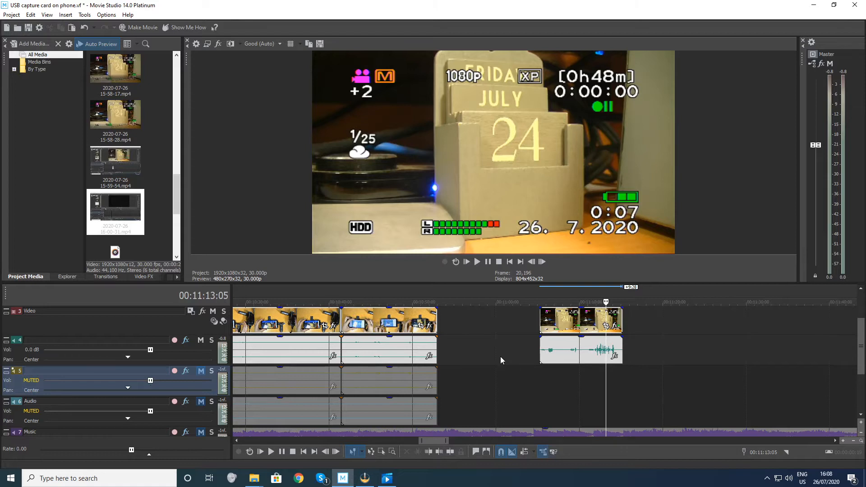
mouse_move(508, 349)
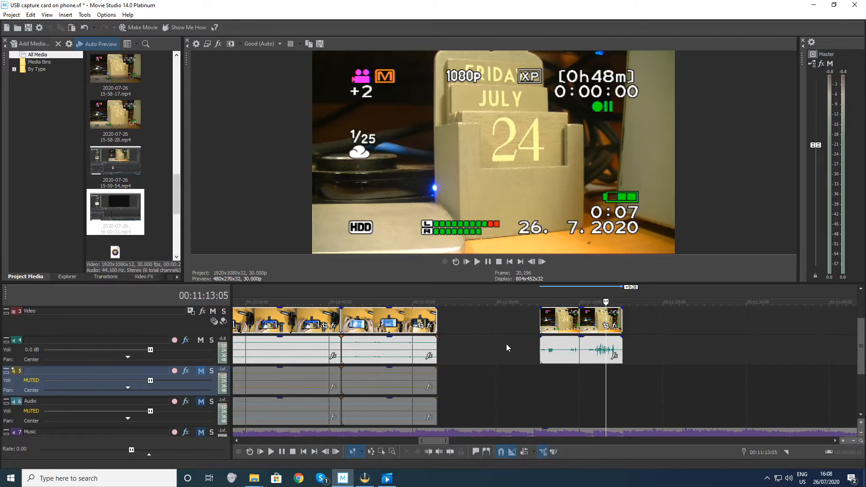
mouse_move(518, 366)
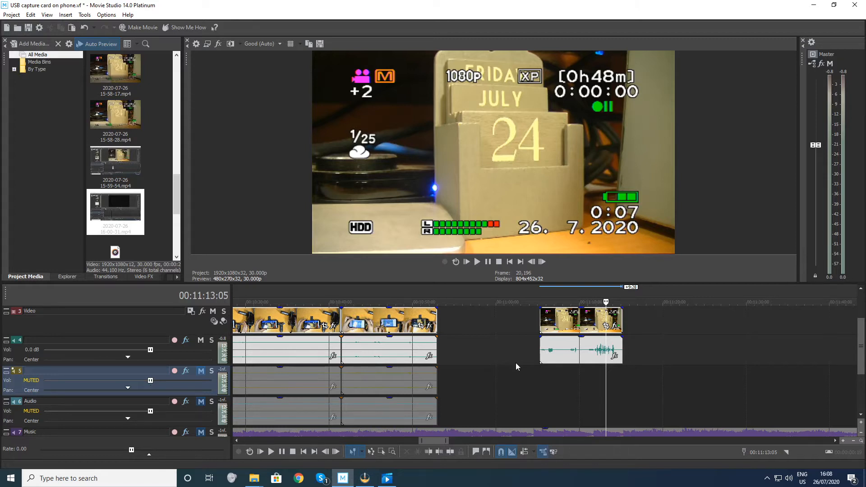
mouse_move(519, 358)
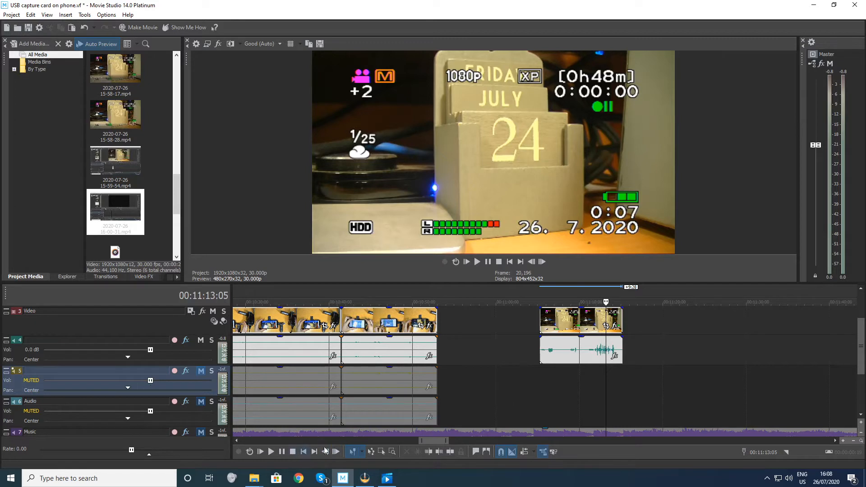
mouse_move(513, 347)
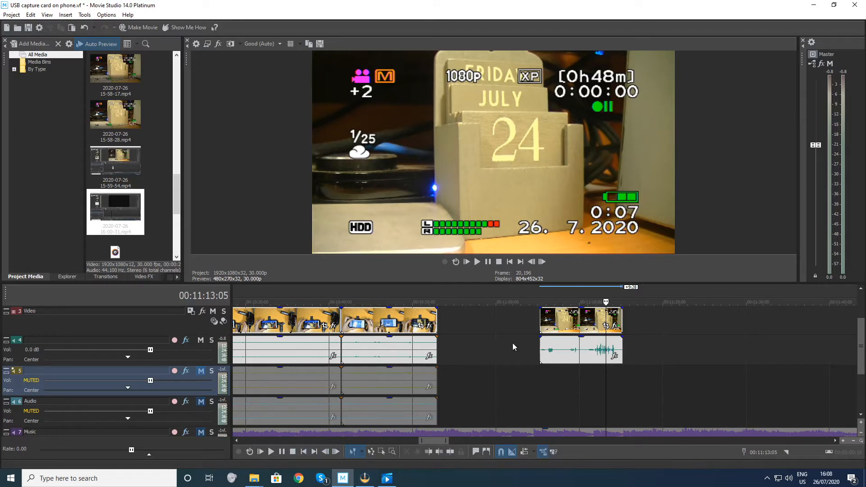
mouse_move(430, 388)
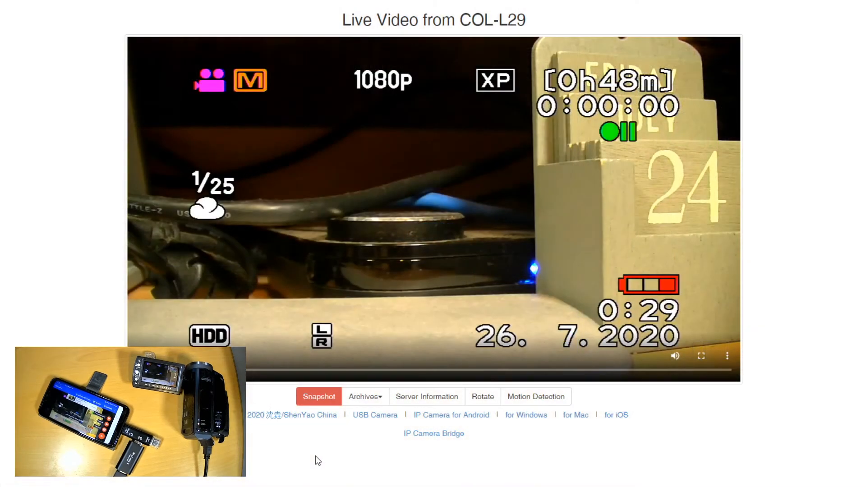
mouse_move(373, 418)
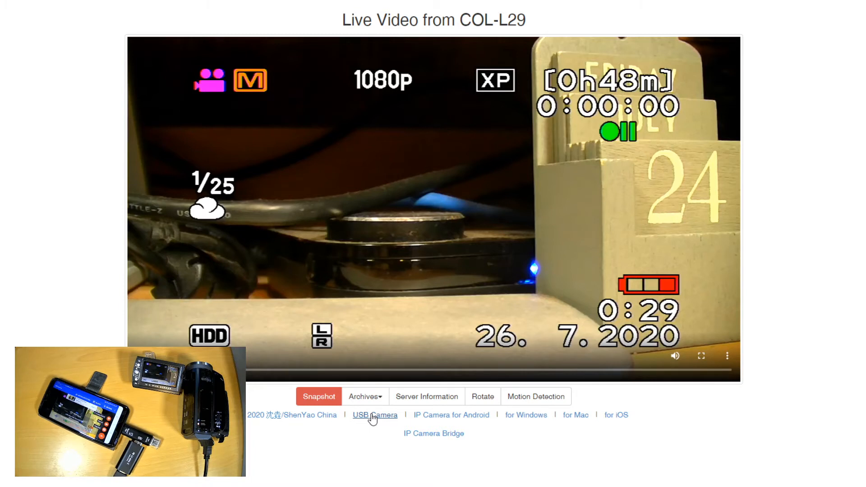
mouse_move(375, 418)
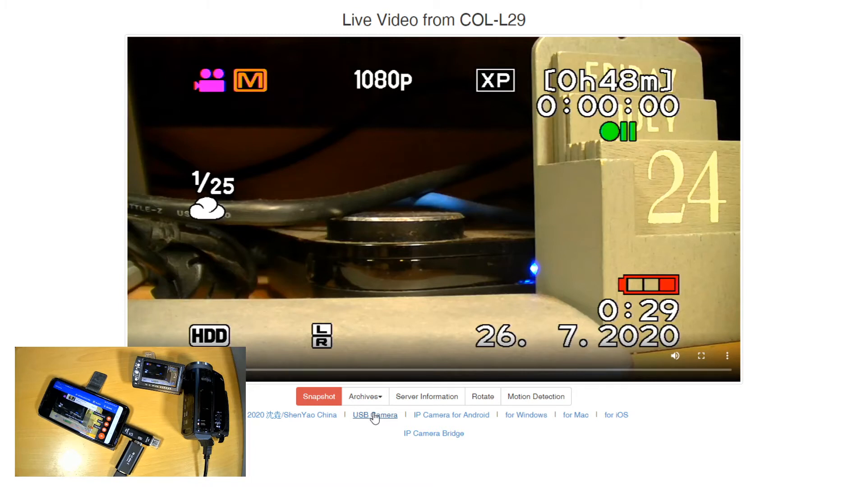